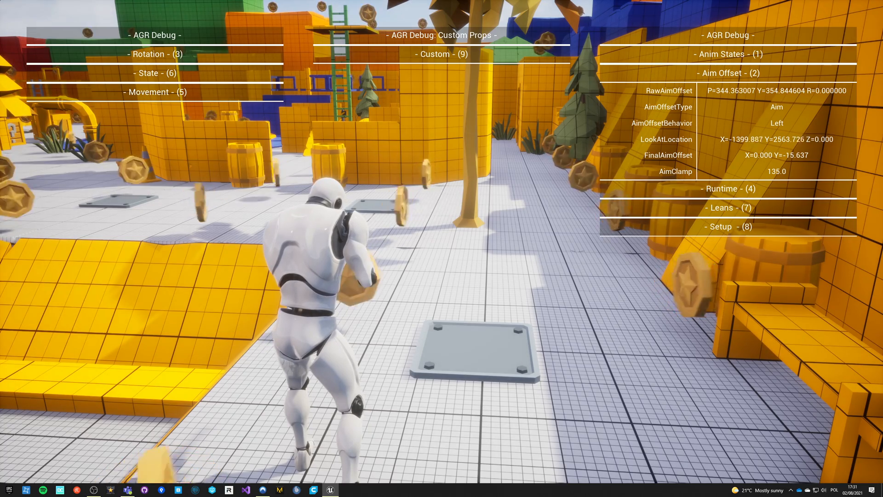
# Toggle the Movement category open in the AGR Debug overlay to show velocity and direction.
pyautogui.click(727, 188)
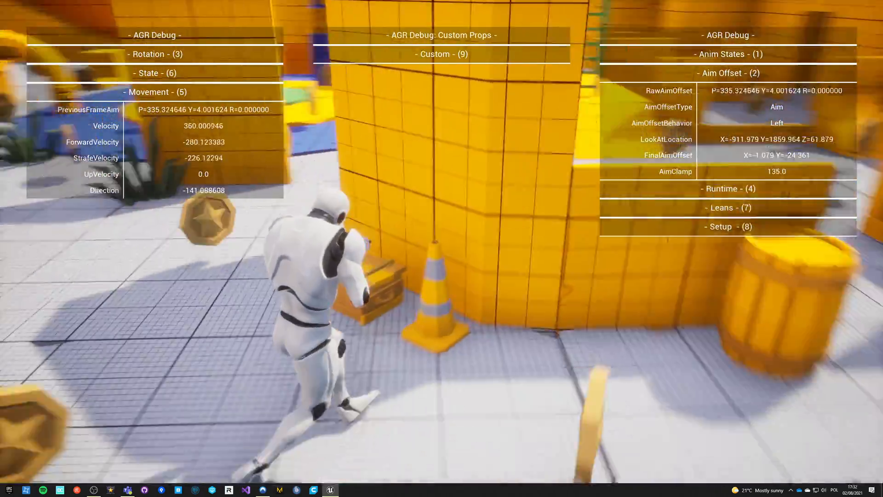
pyautogui.press('w')
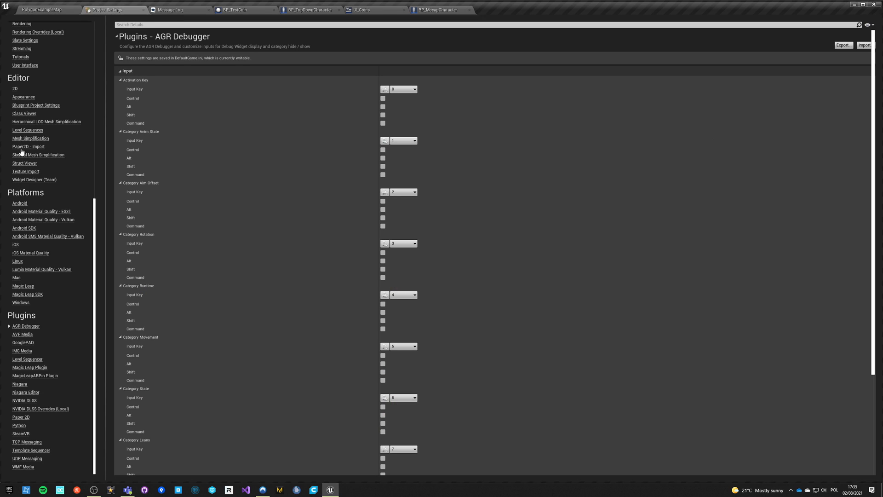
pyautogui.moveTo(26, 319)
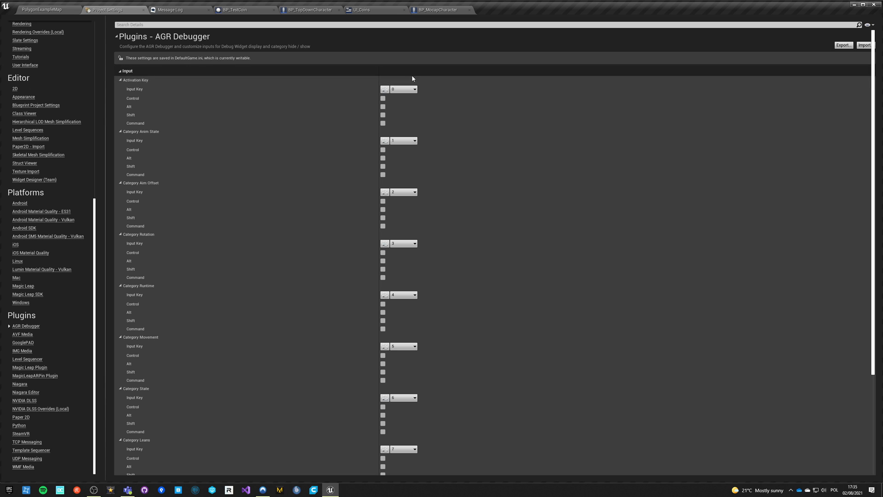
pyautogui.moveTo(378, 292)
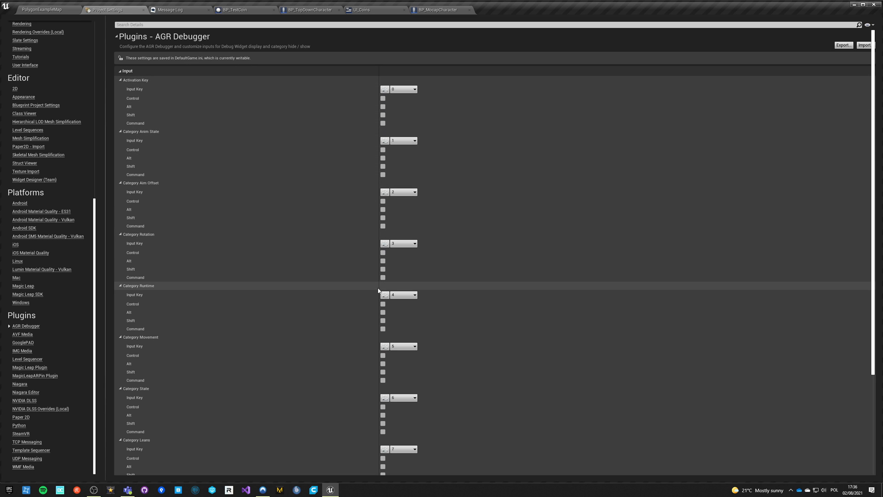
pyautogui.scroll(-3)
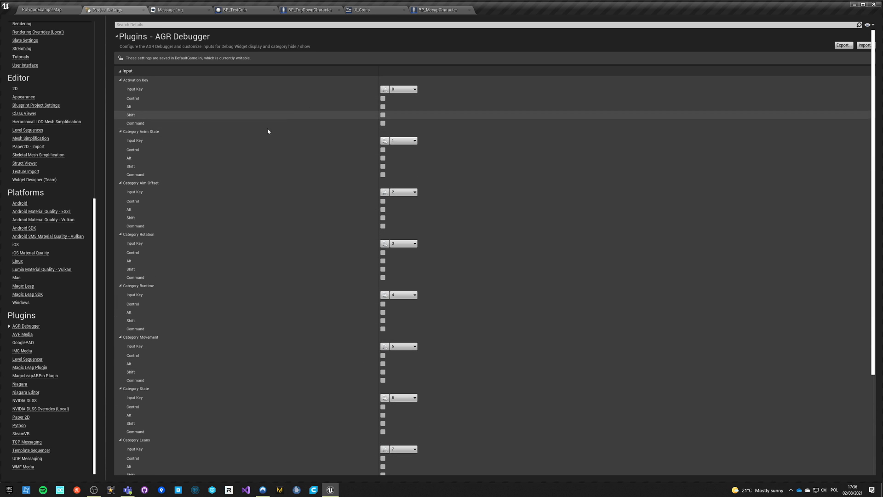
pyautogui.moveTo(161, 91)
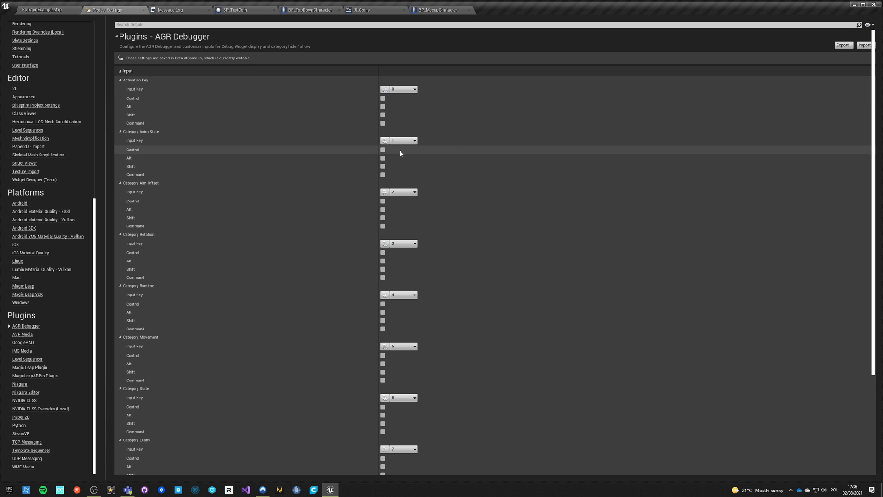
pyautogui.moveTo(368, 372)
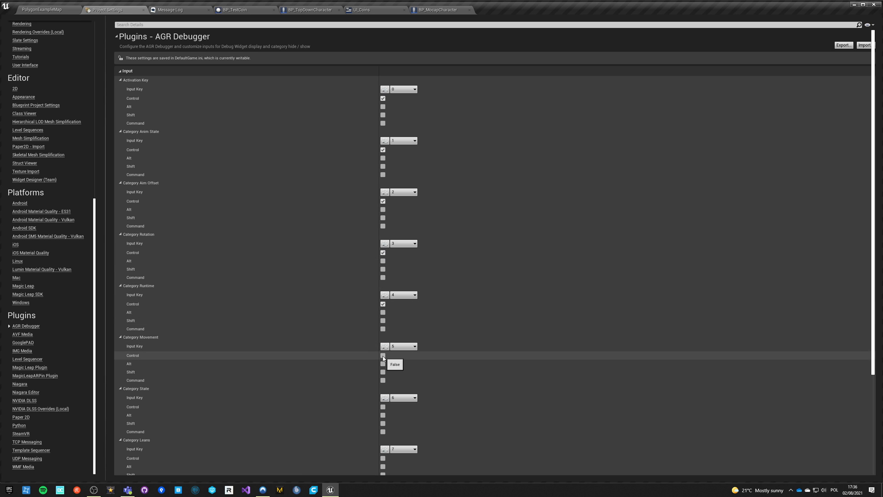
# Require Control for the Custom category key at the bottom of the AGR Debugger settings.
pyautogui.scroll(-3)
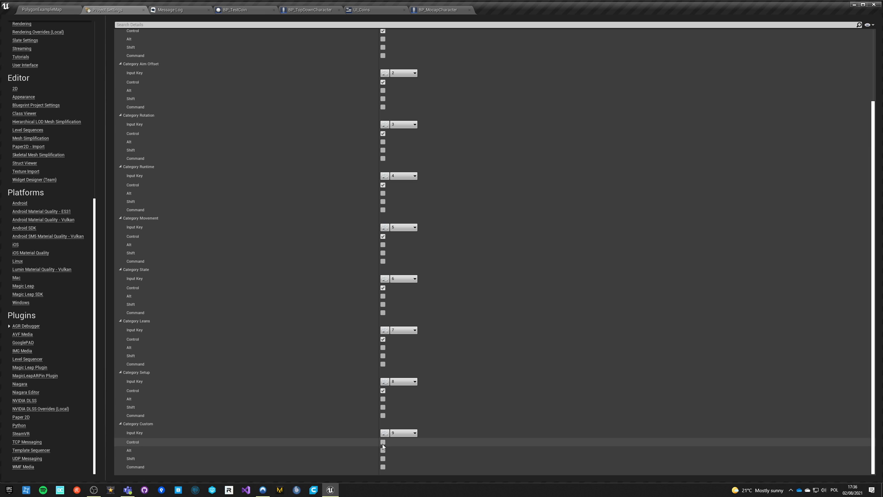
pyautogui.click(439, 9)
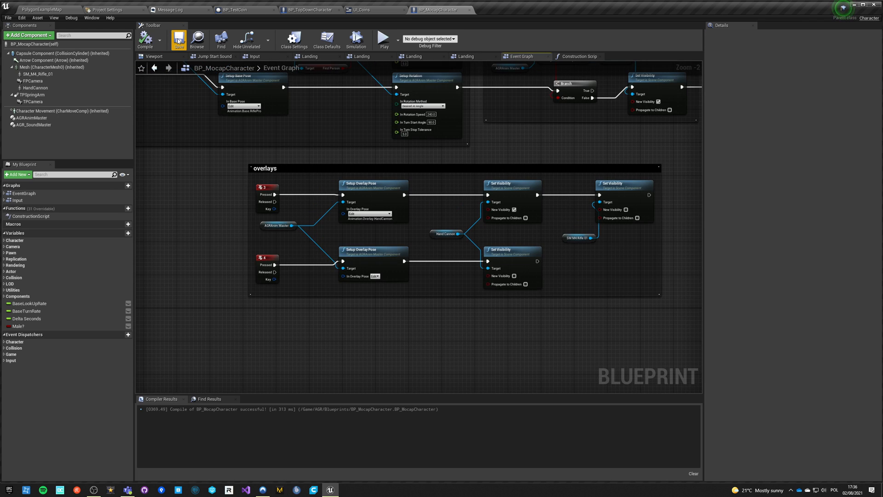
# Launch the level from the Blueprint editor toolbar to test the Ctrl+number shortcuts.
pyautogui.click(384, 39)
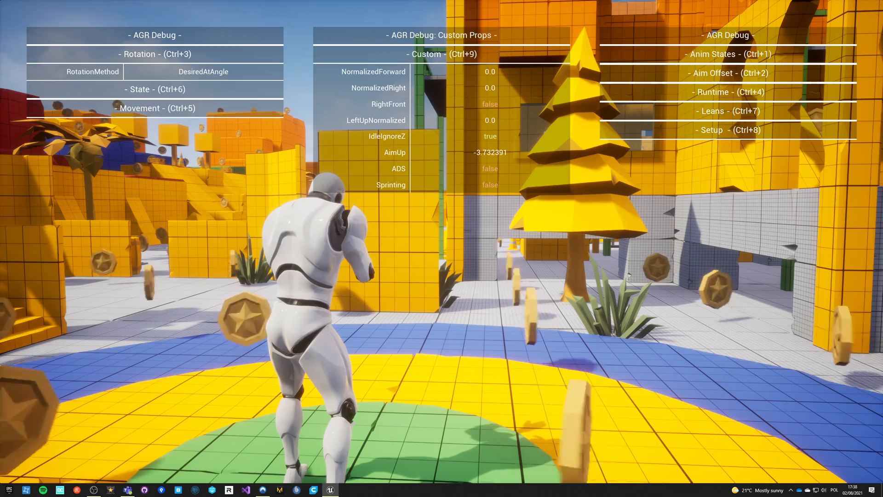